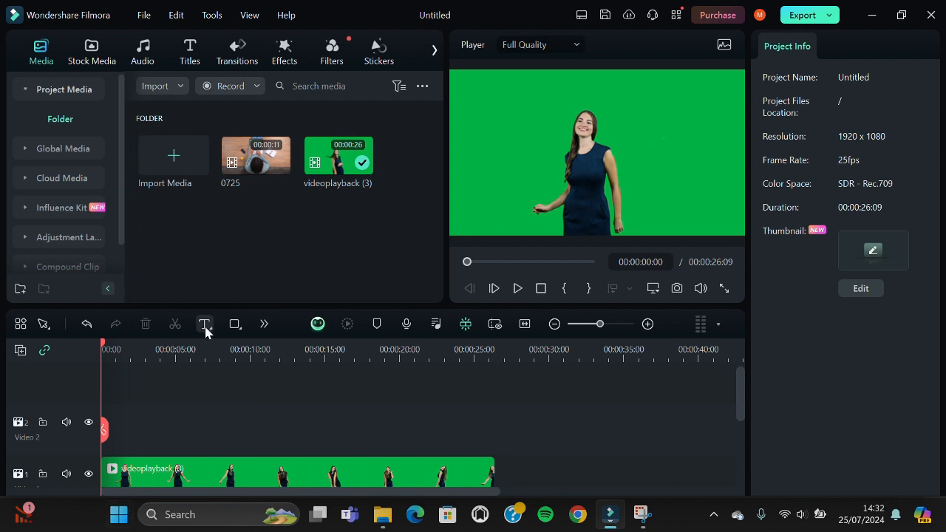
- Add a Quick Text title above the green-screen clip and type 'Hello guys'
left_click(205, 323)
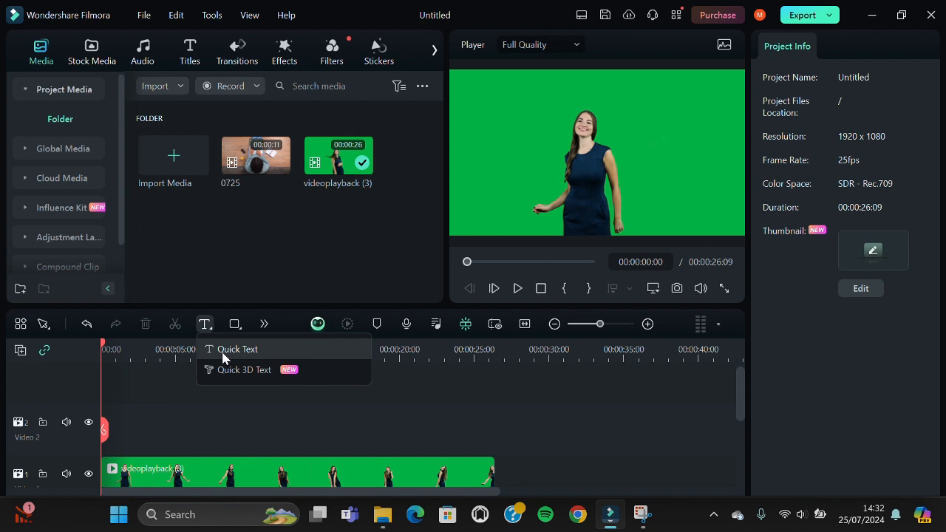
left_click(237, 349)
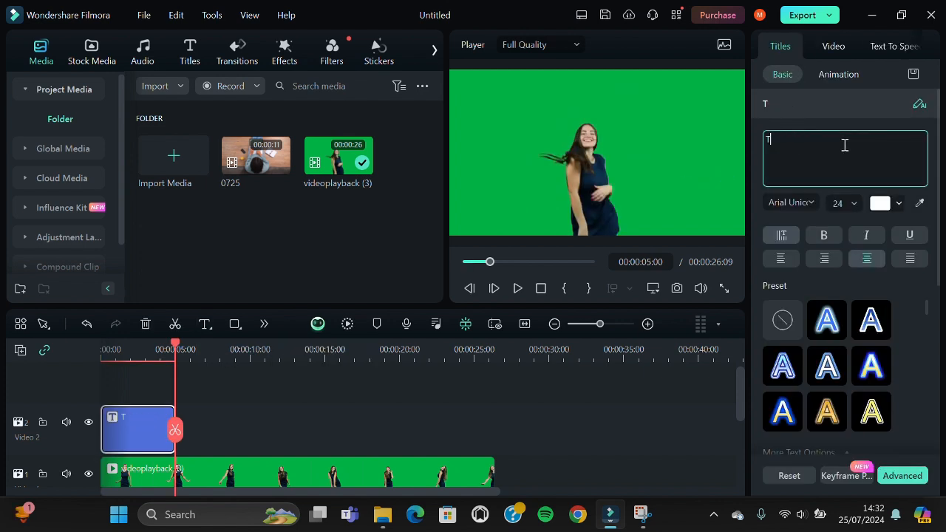
type("Hello guys")
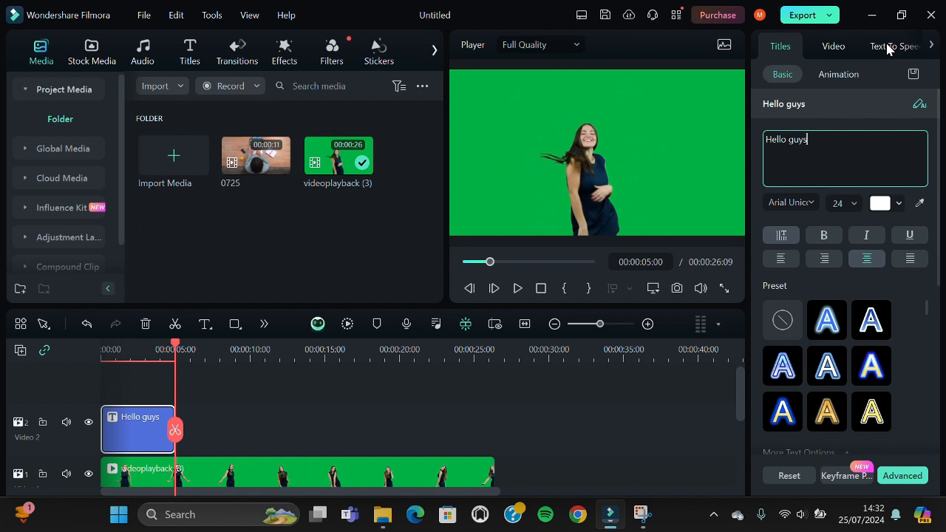
- Open Text To Speech for the title and pick an English (US) voice such as Mark
left_click(897, 46)
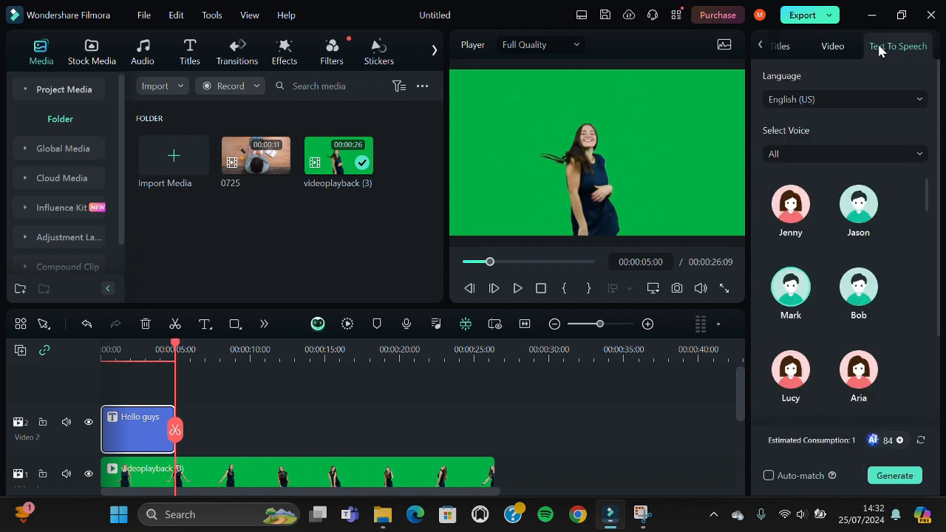
scroll("down", 3)
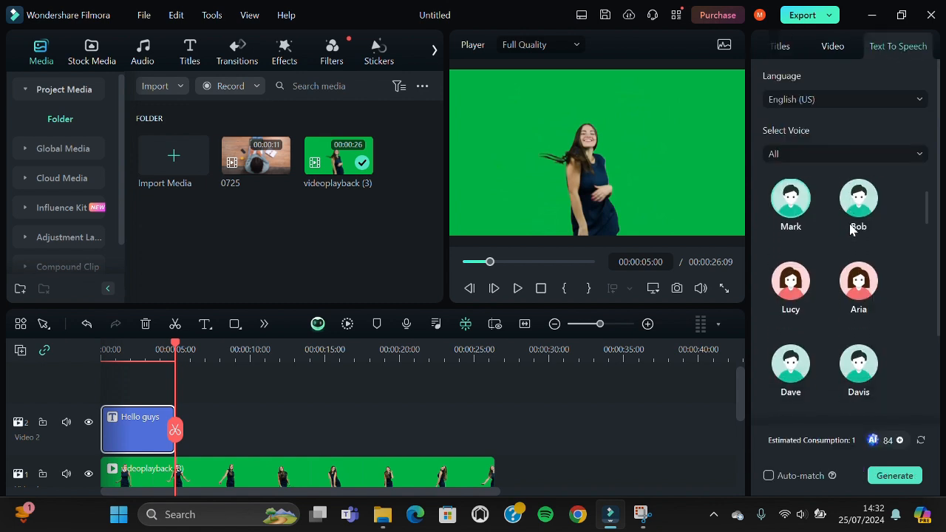
scroll("up", 3)
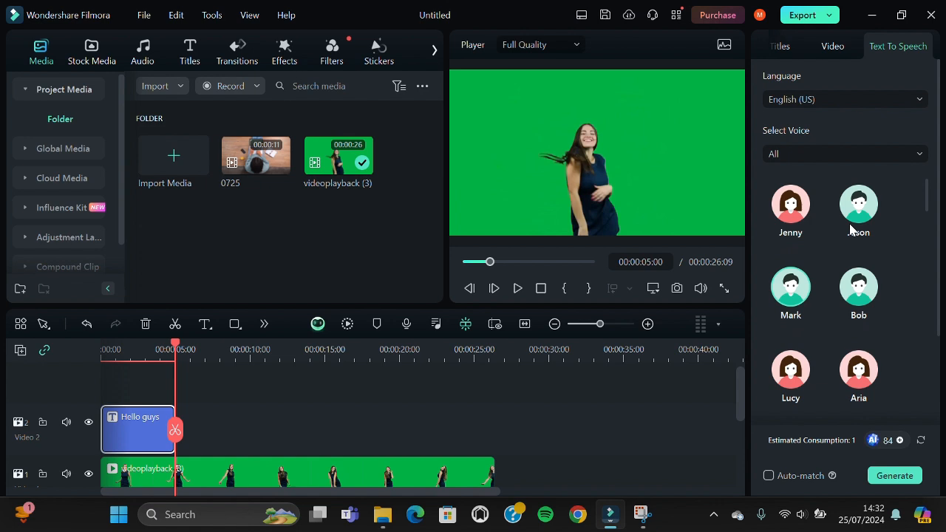
scroll("down", 3)
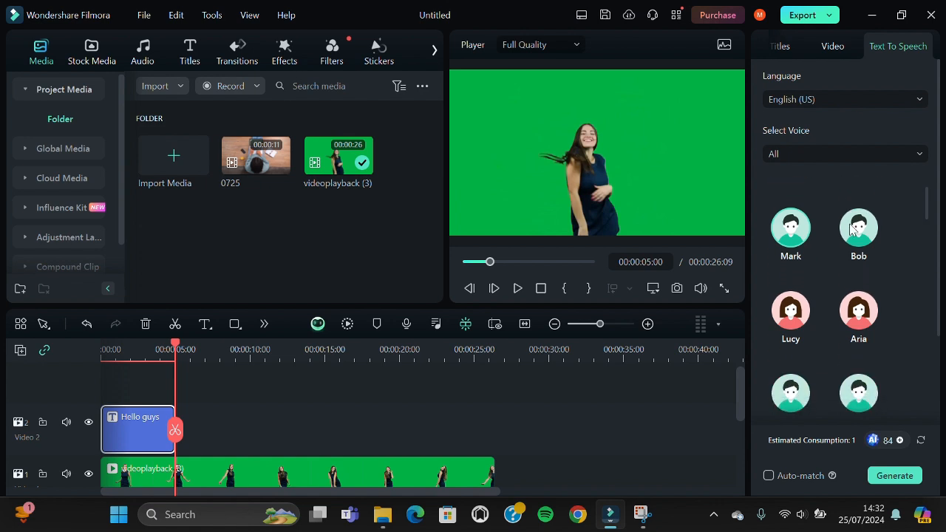
scroll("up", 3)
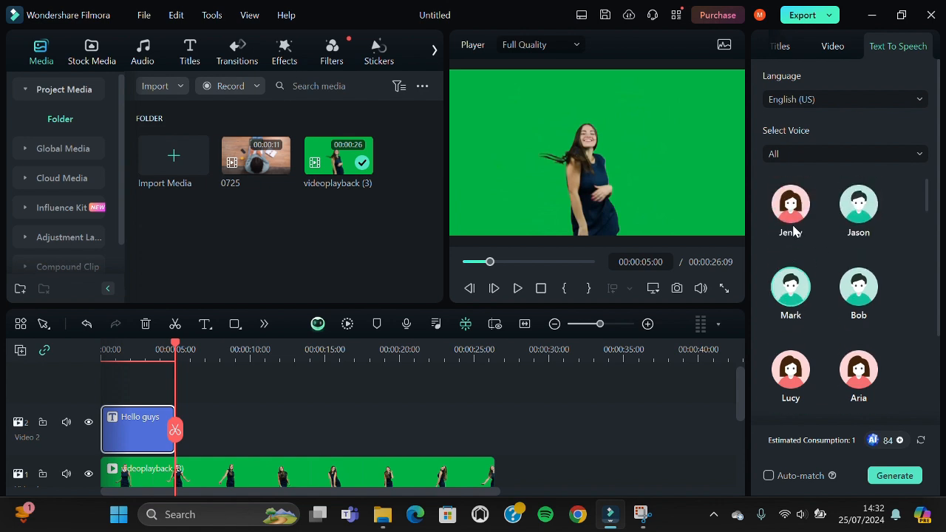
left_click(790, 204)
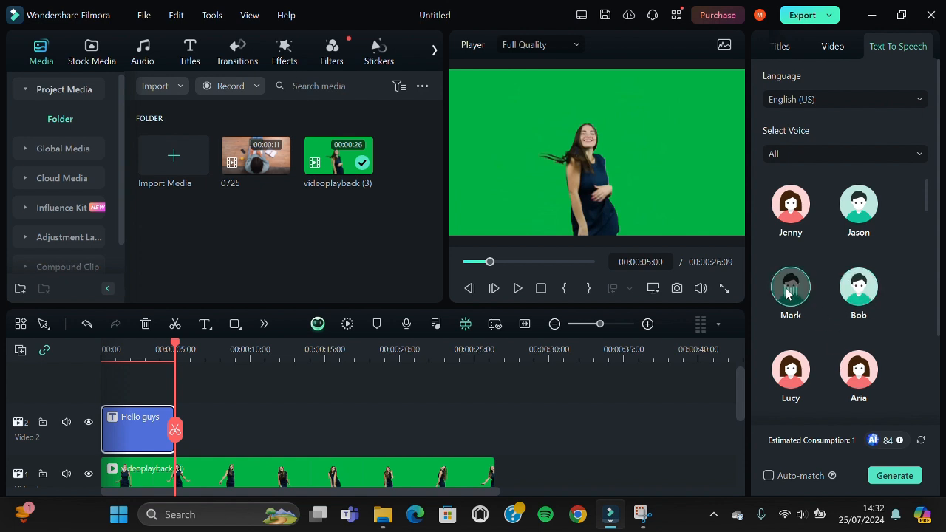
mouse_move(789, 247)
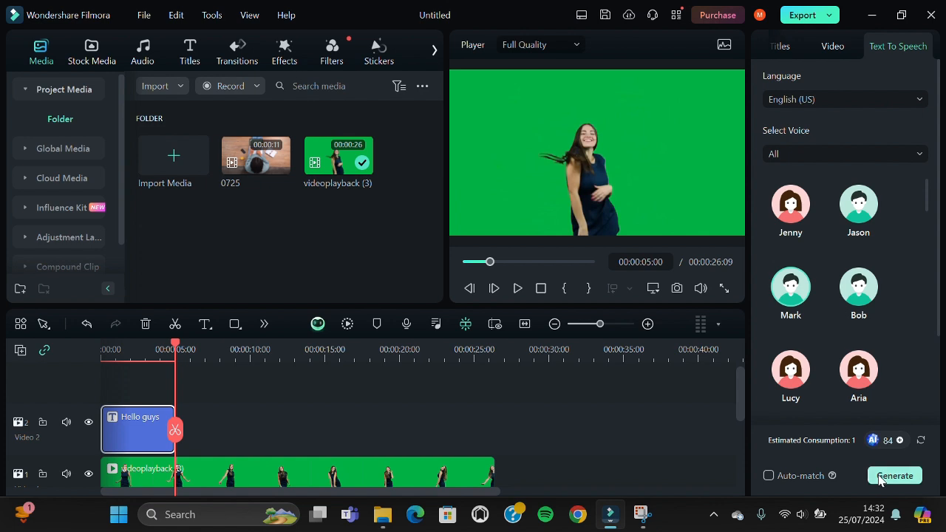
- Generate the 'Hello guys' speech audio and close the completed voice-text services list
left_click(894, 476)
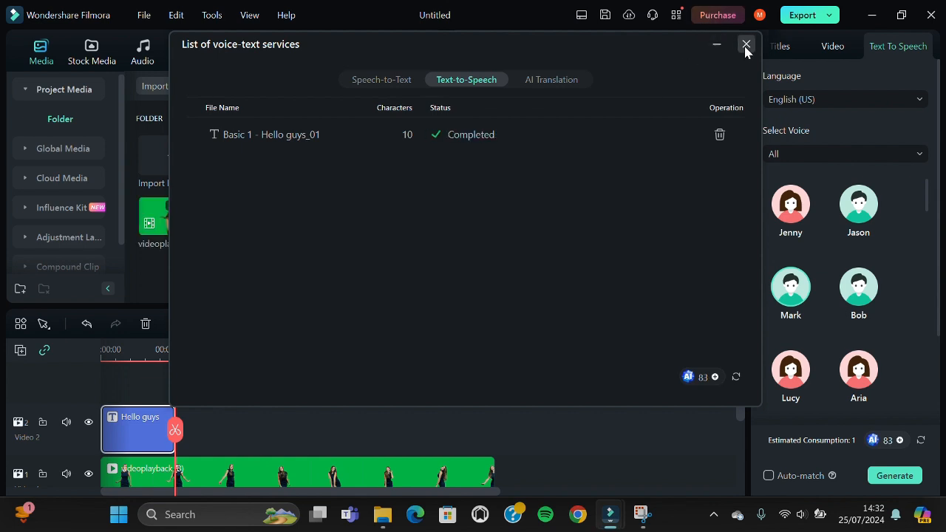
left_click(745, 44)
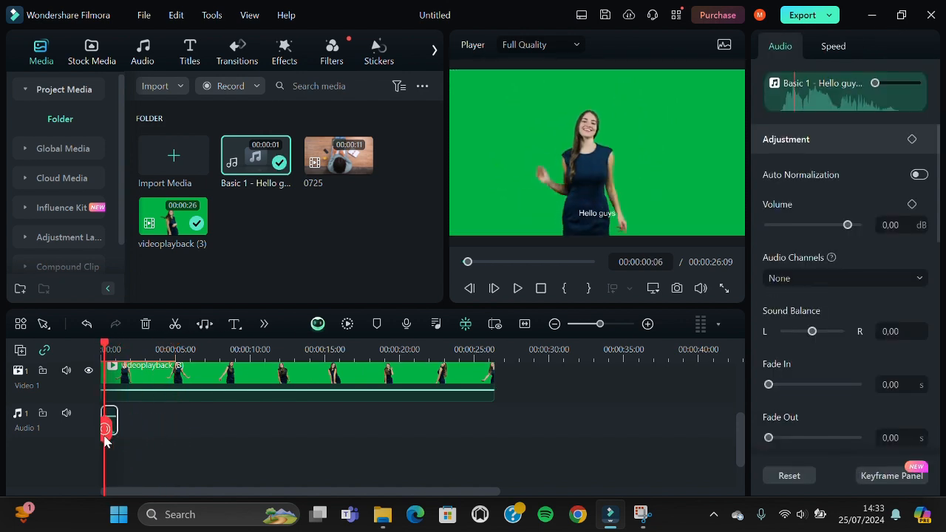
- Play back the project to preview the title with its speech clip
left_click(517, 288)
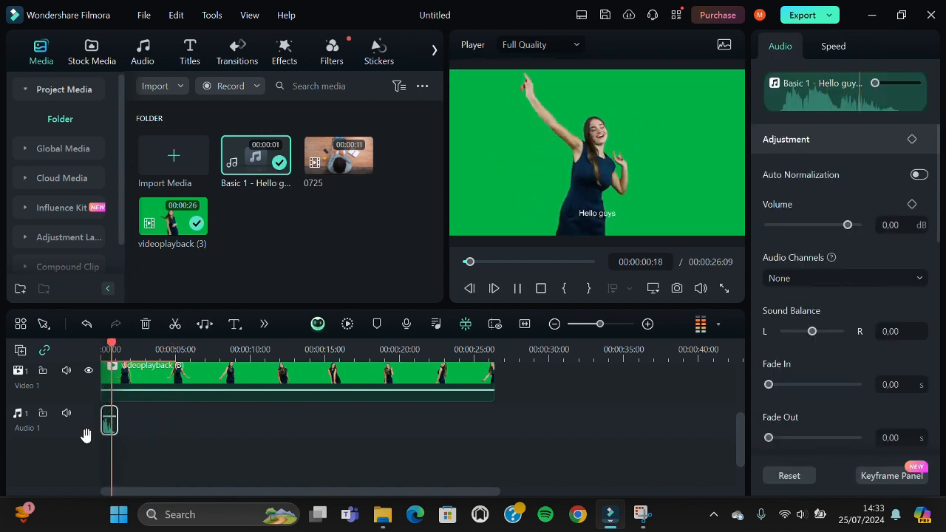